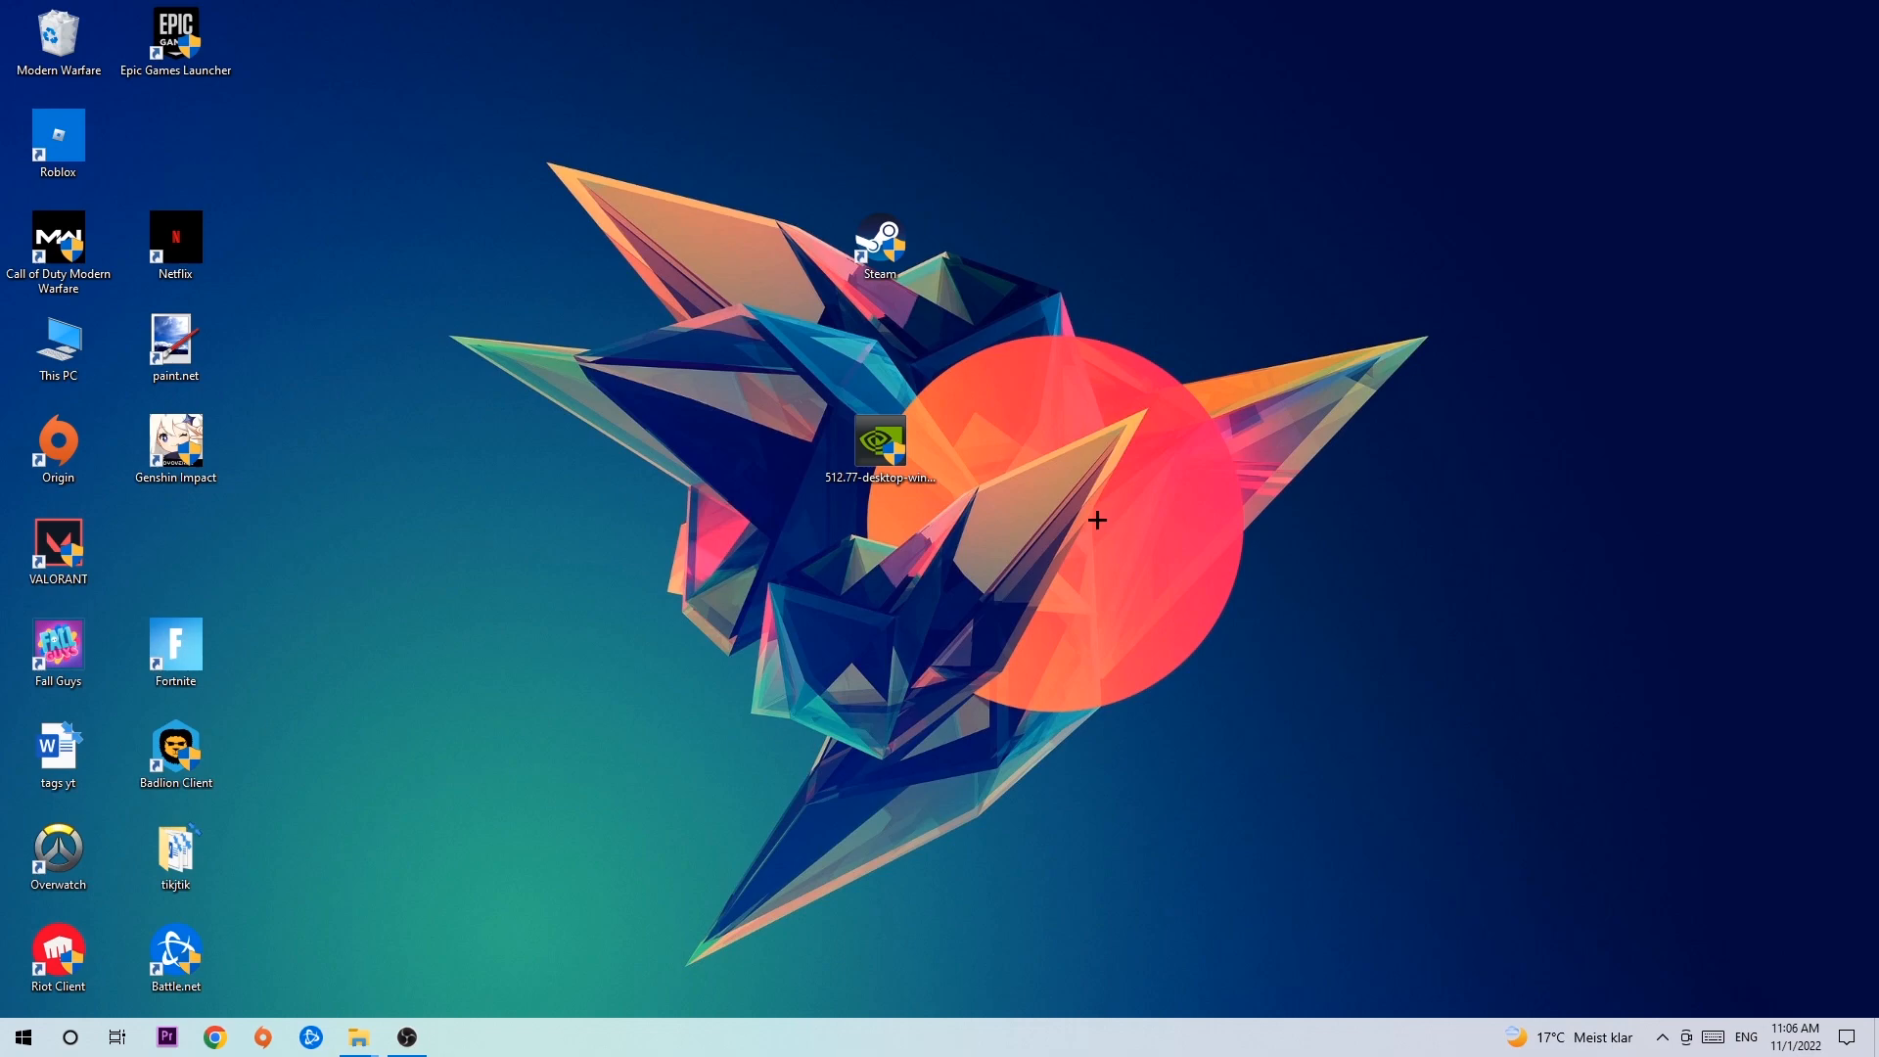
mouse_move(966, 359)
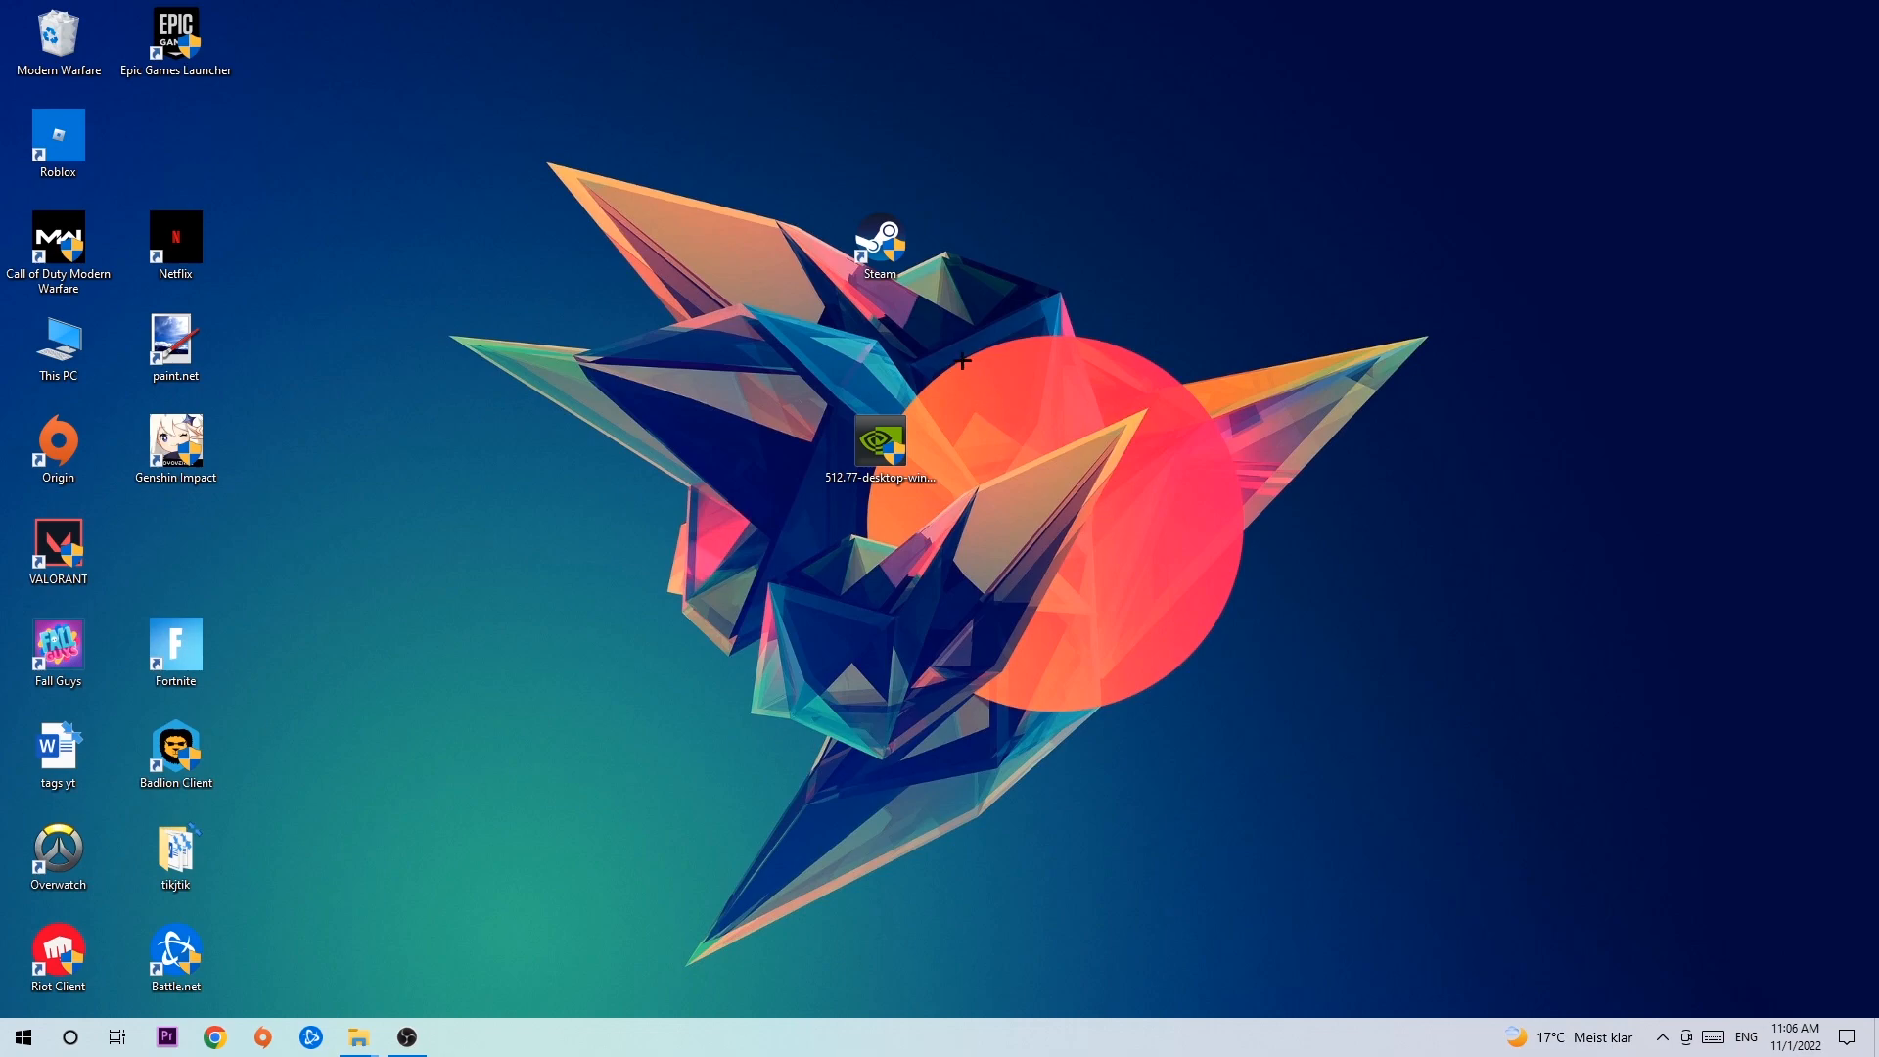
mouse_move(905, 276)
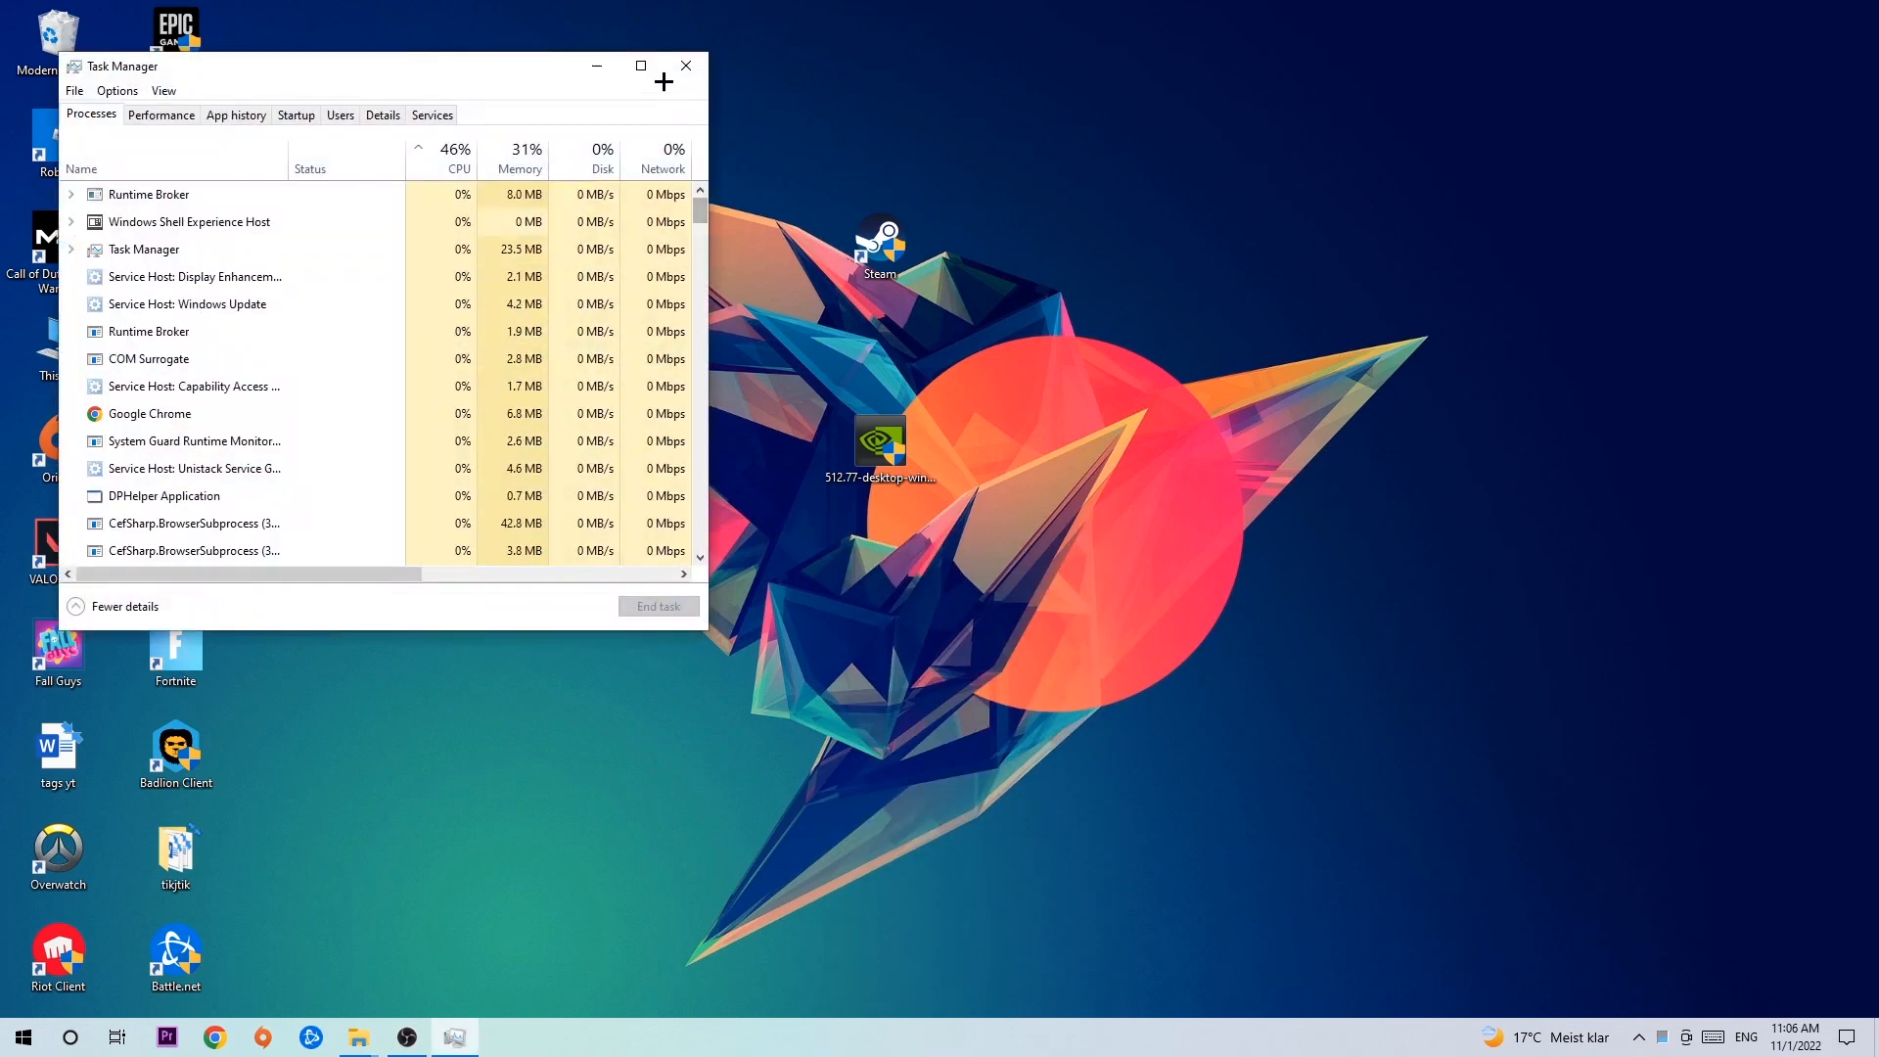
Step: Maximize Task Manager and bring up the actions menu for the Google Chrome process
left_click(640, 65)
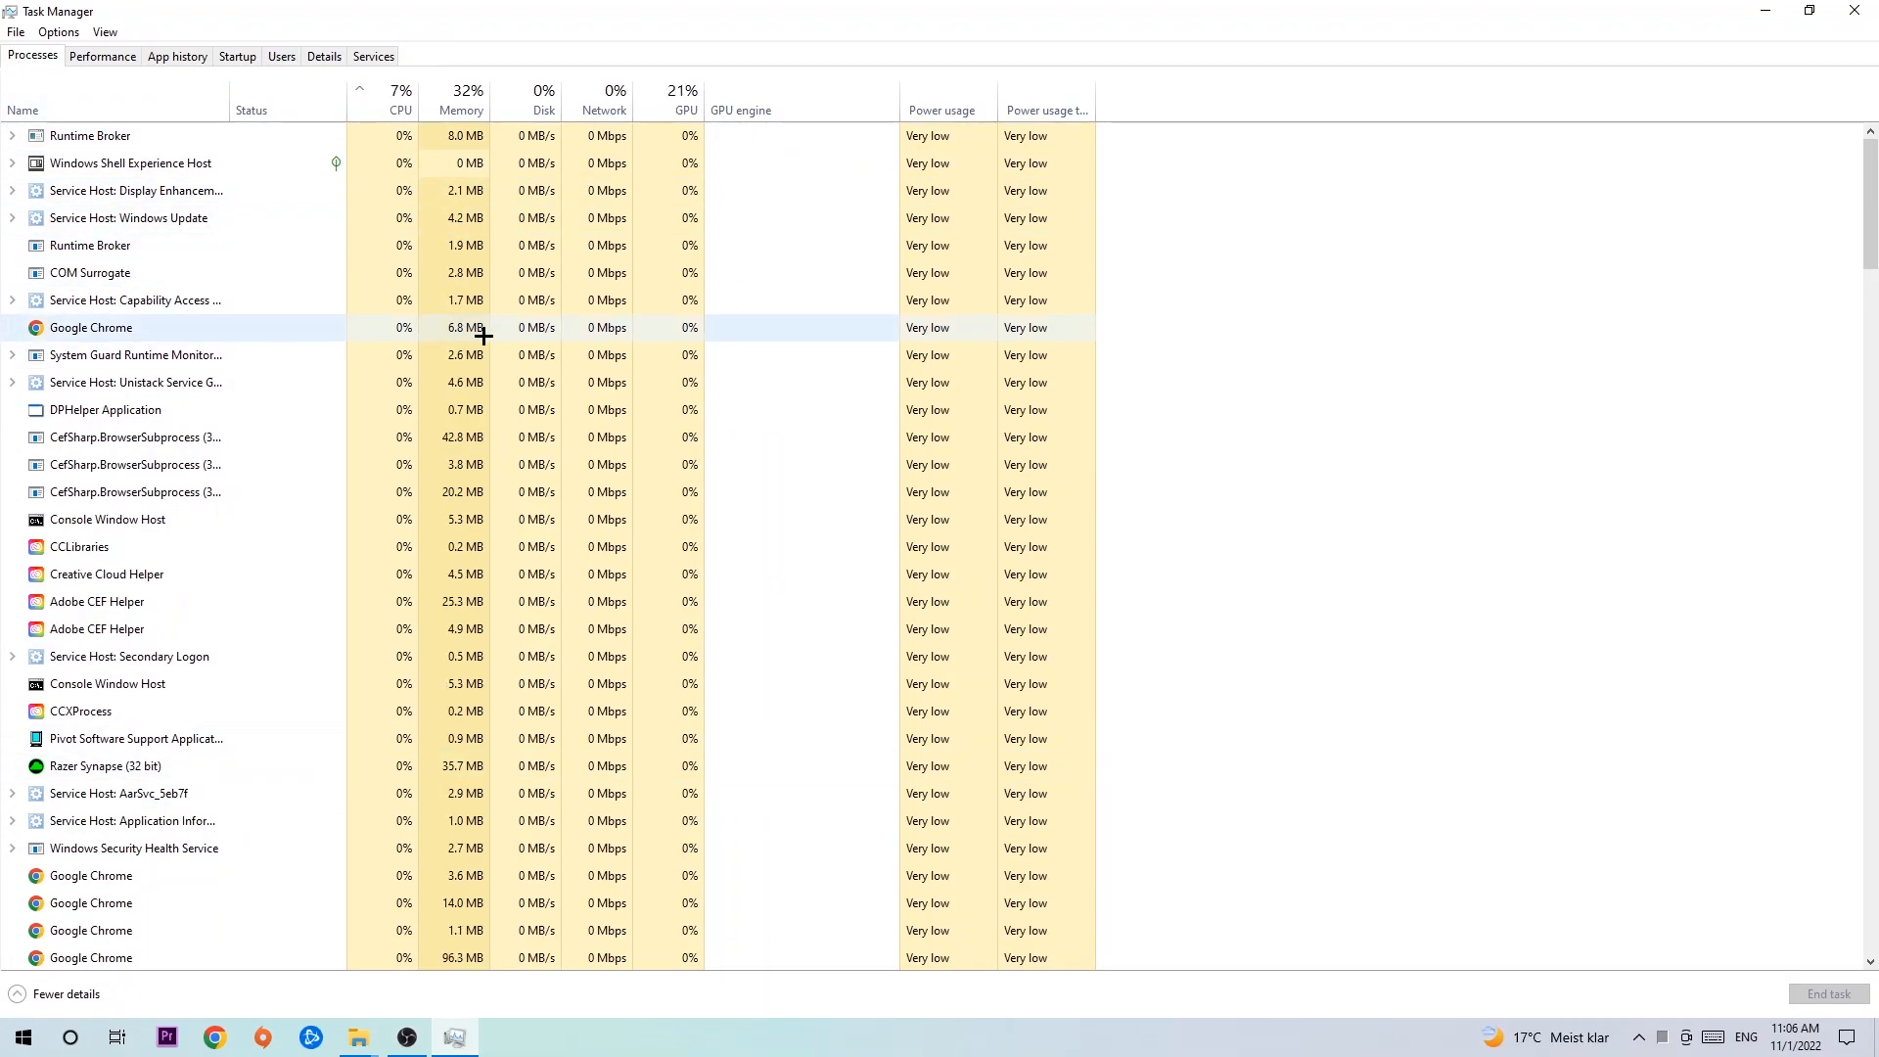
left_click(105, 410)
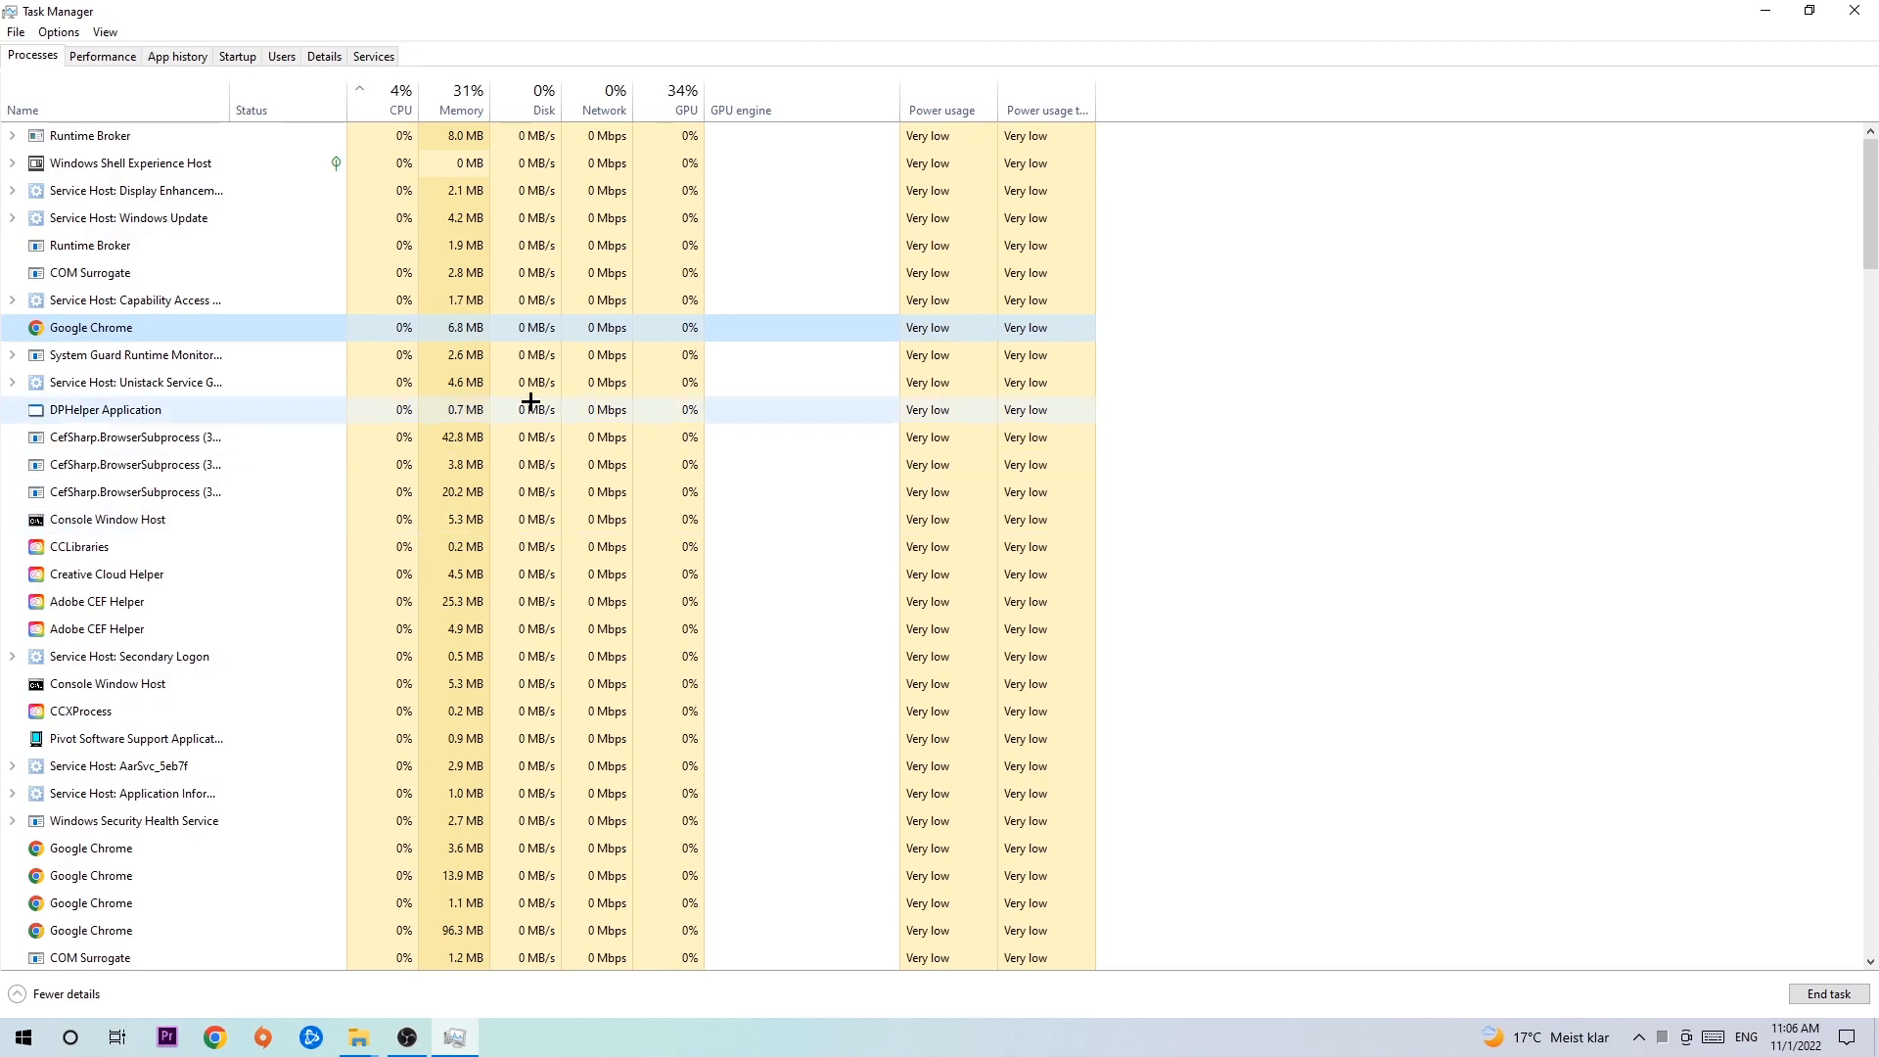
right_click(90, 327)
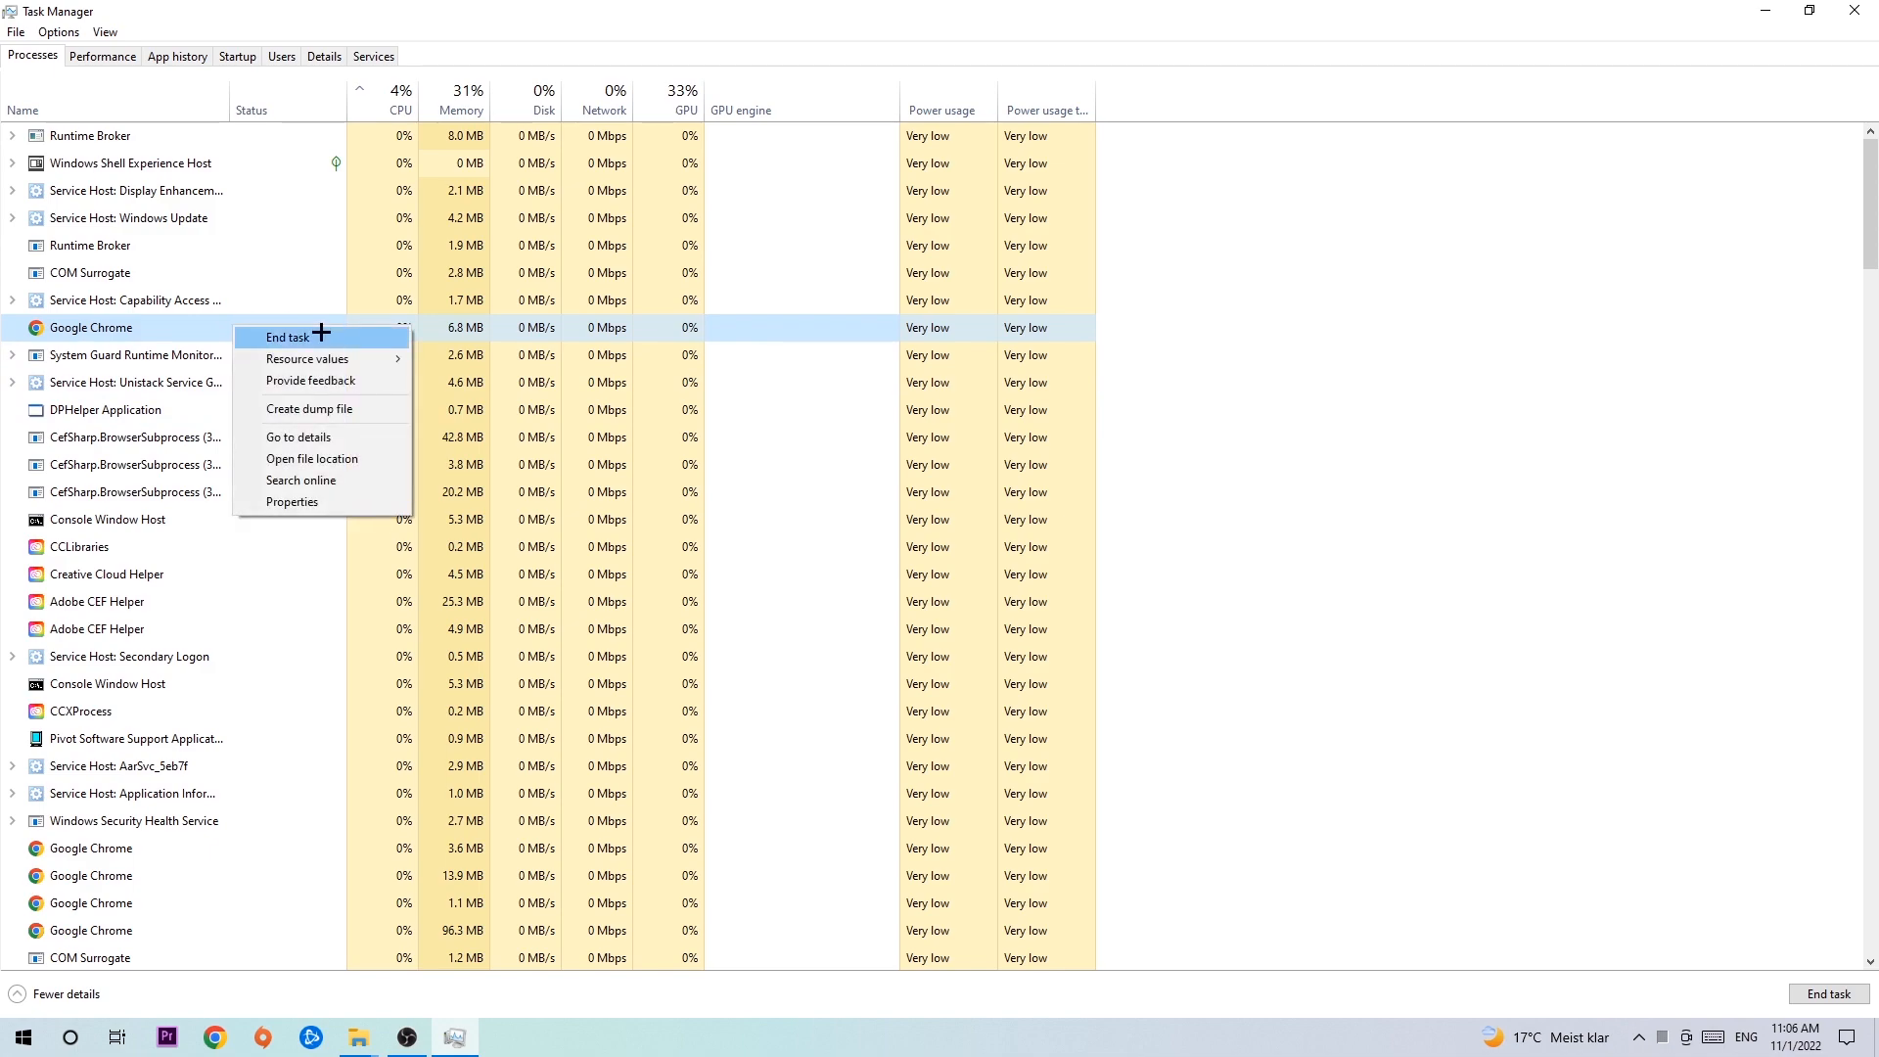
mouse_move(911, 257)
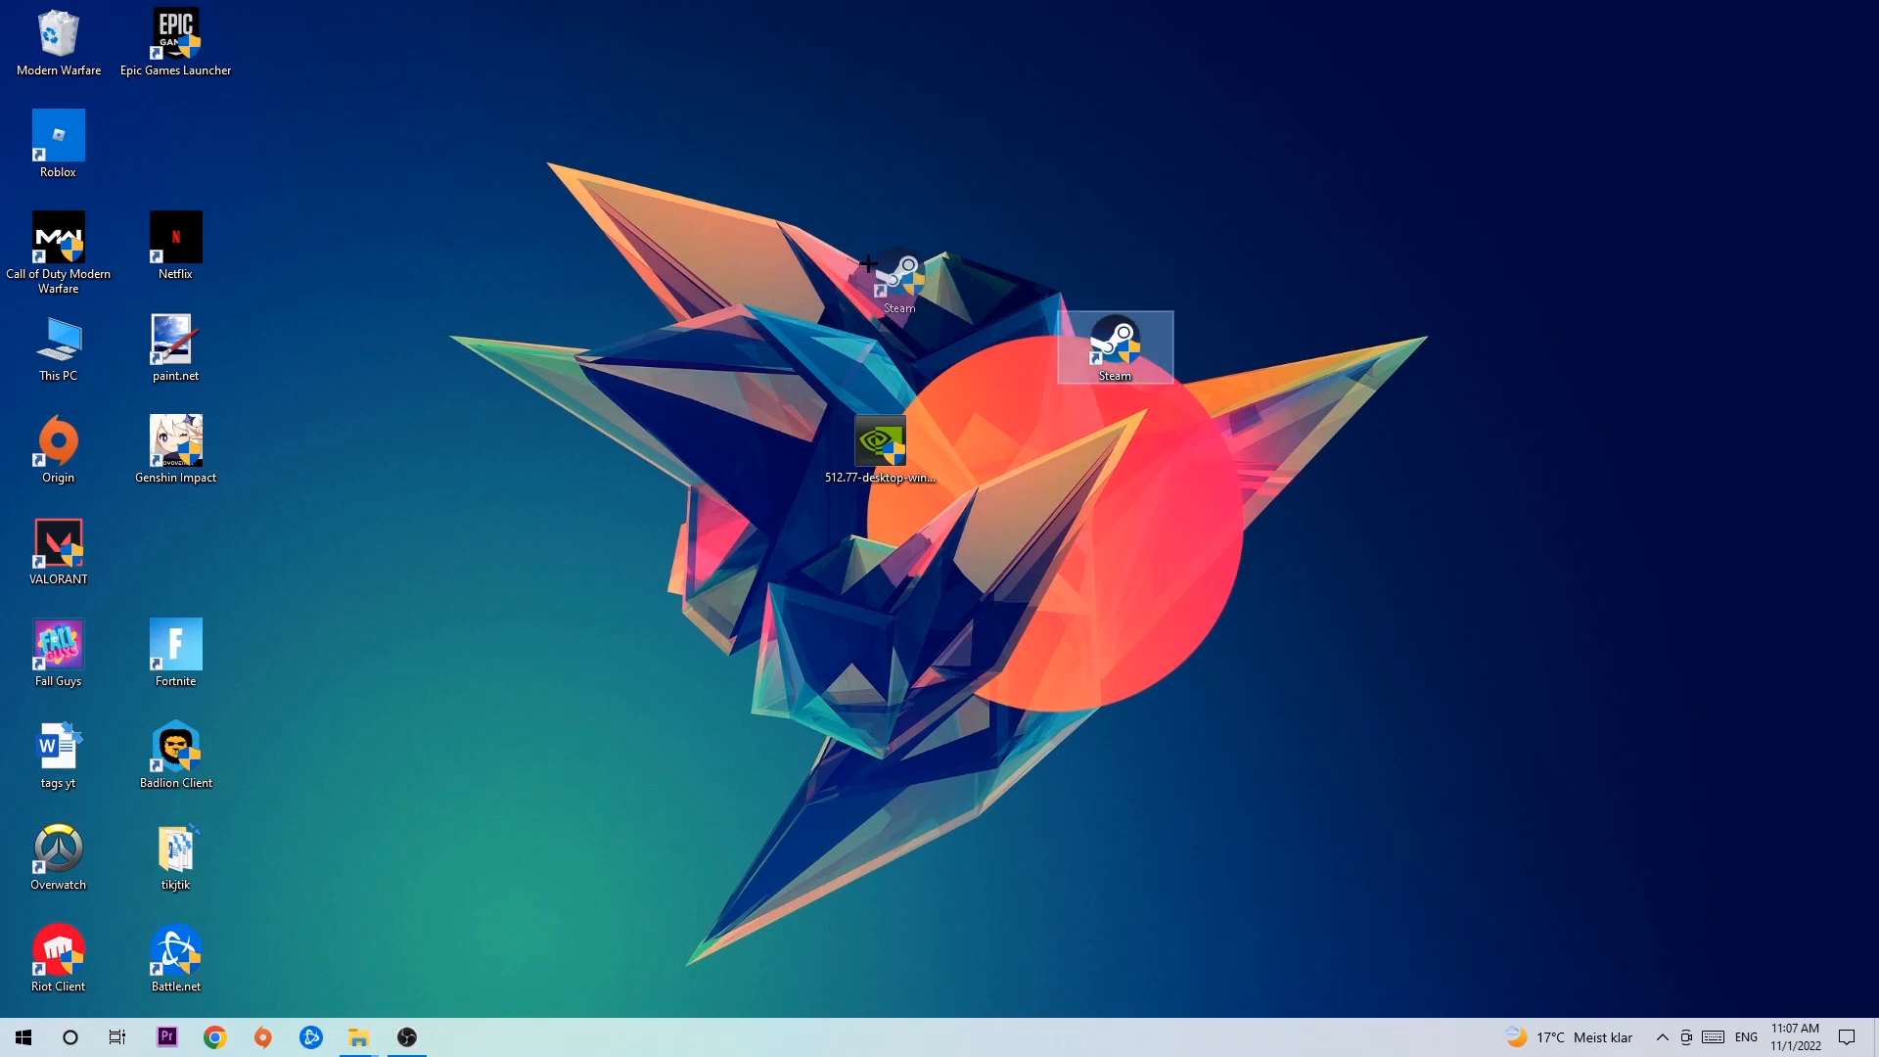
Step: Reposition the Steam shortcut lower and further left on the desktop
left_click_drag(1115, 347, 881, 248)
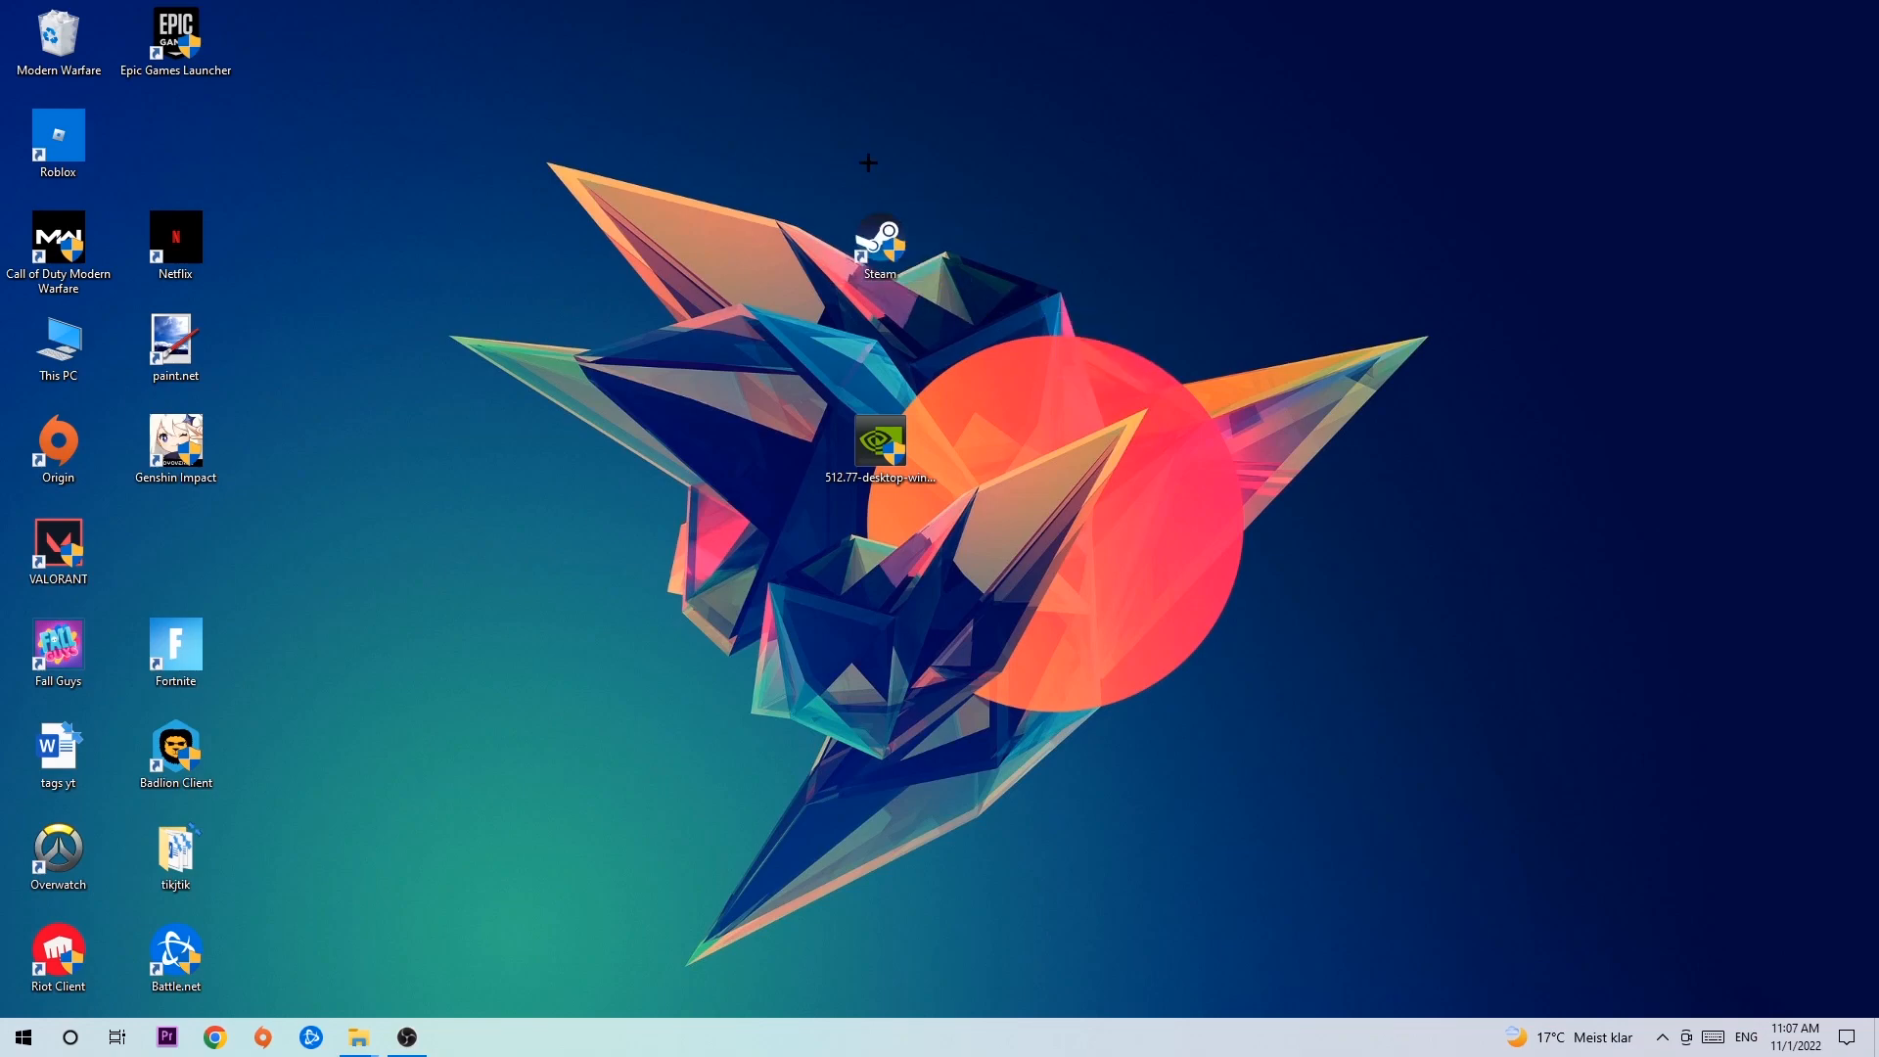
left_click(20, 1037)
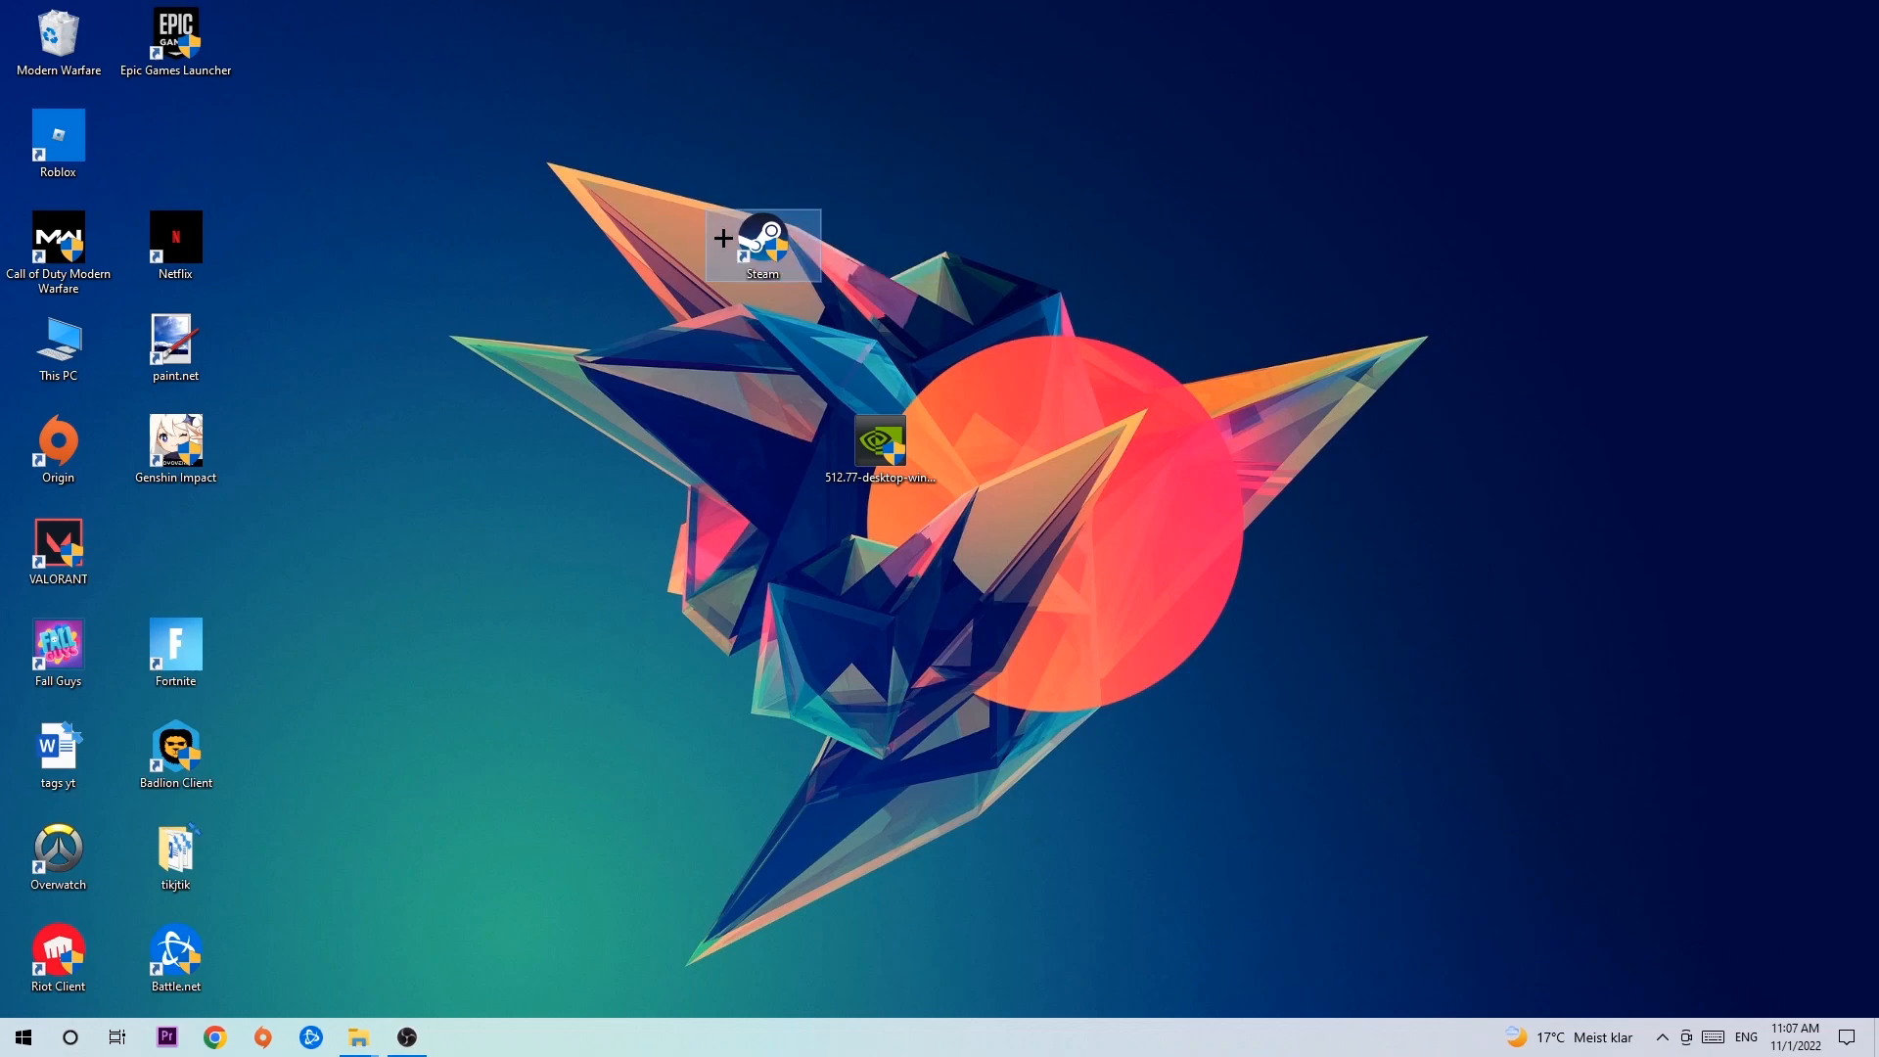
right_click(763, 246)
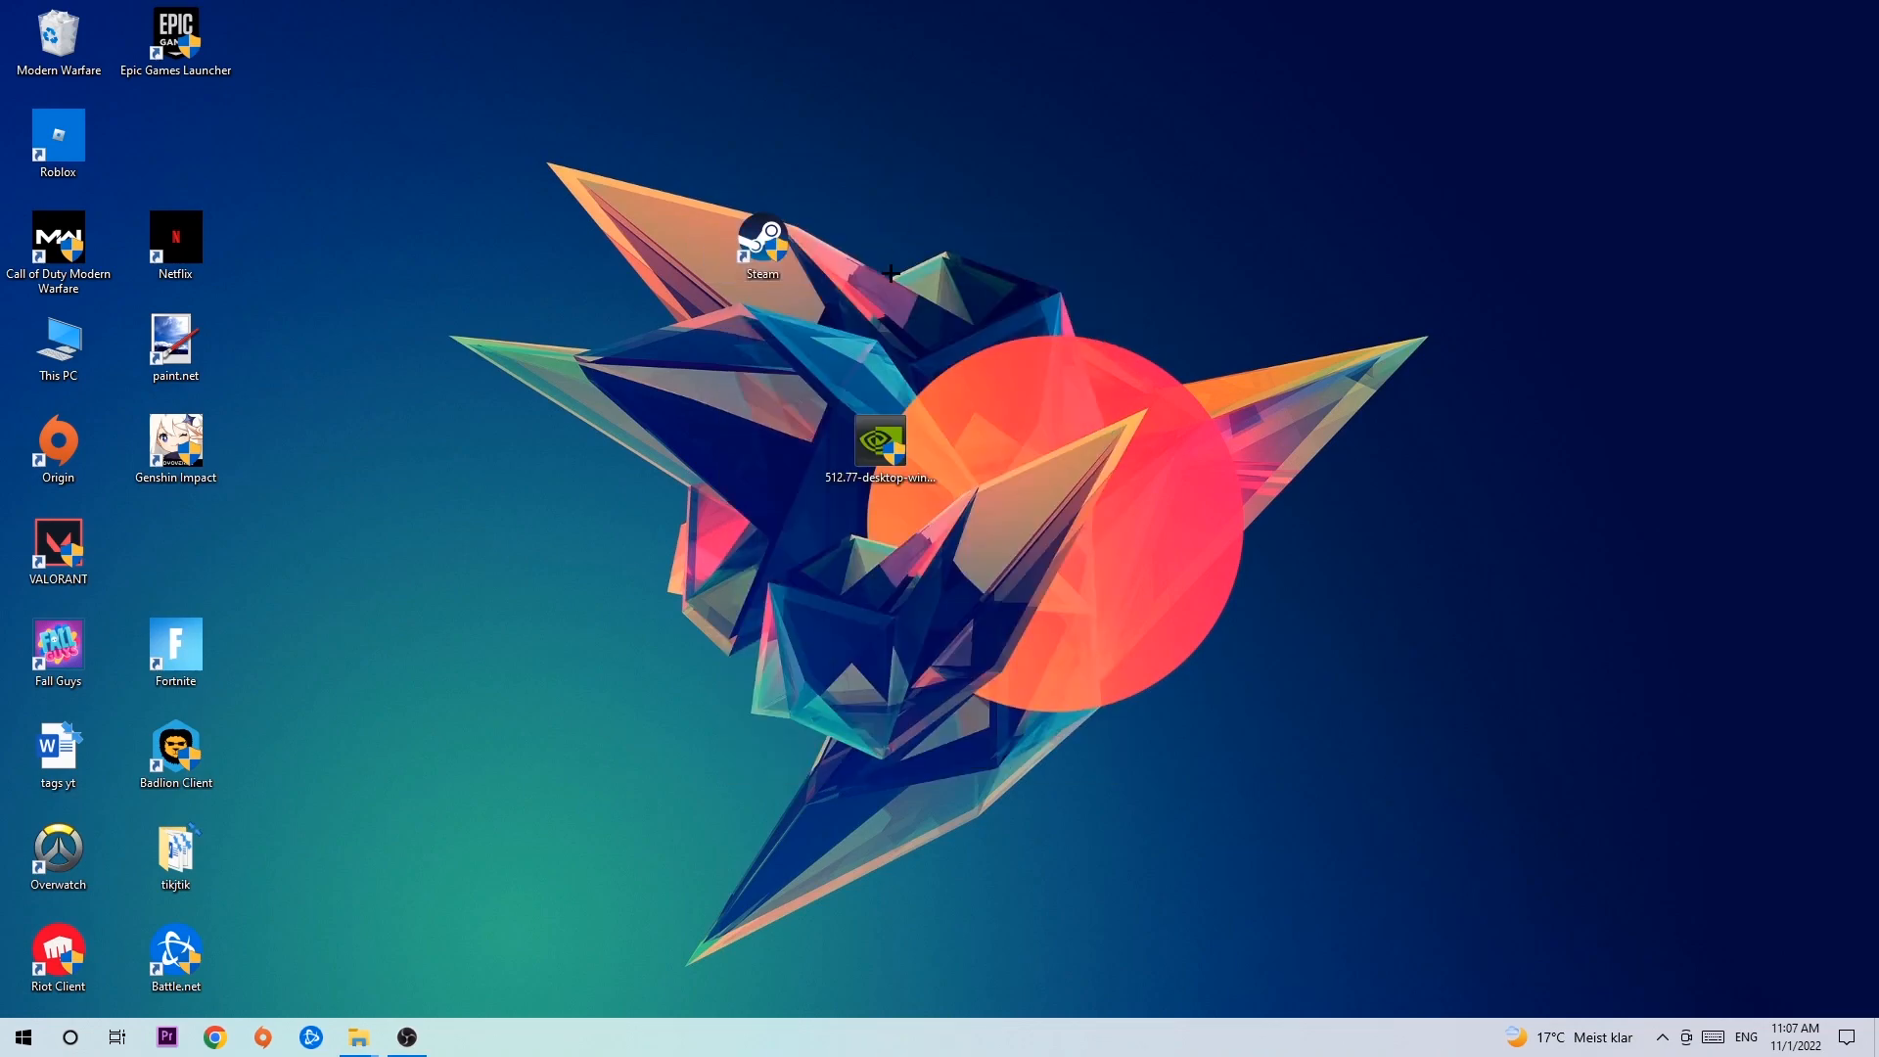
mouse_move(864, 258)
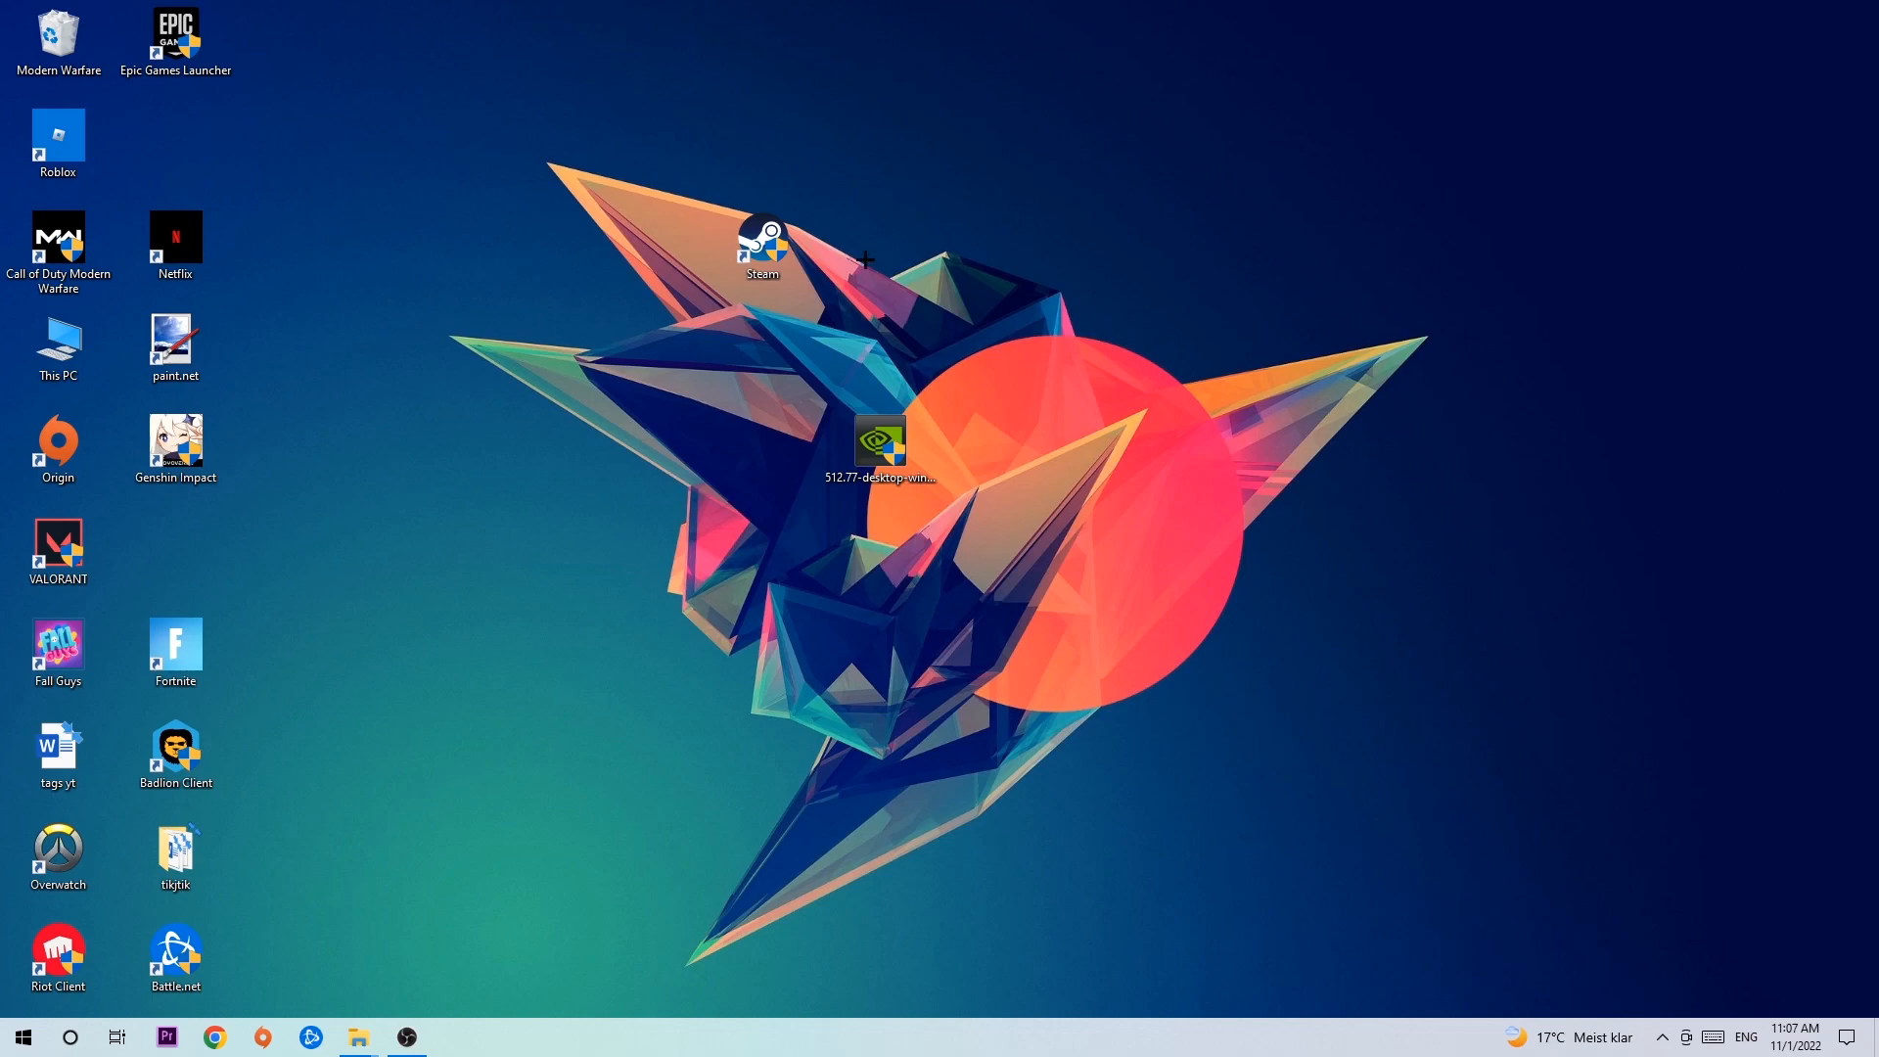
left_click_drag(762, 246, 645, 348)
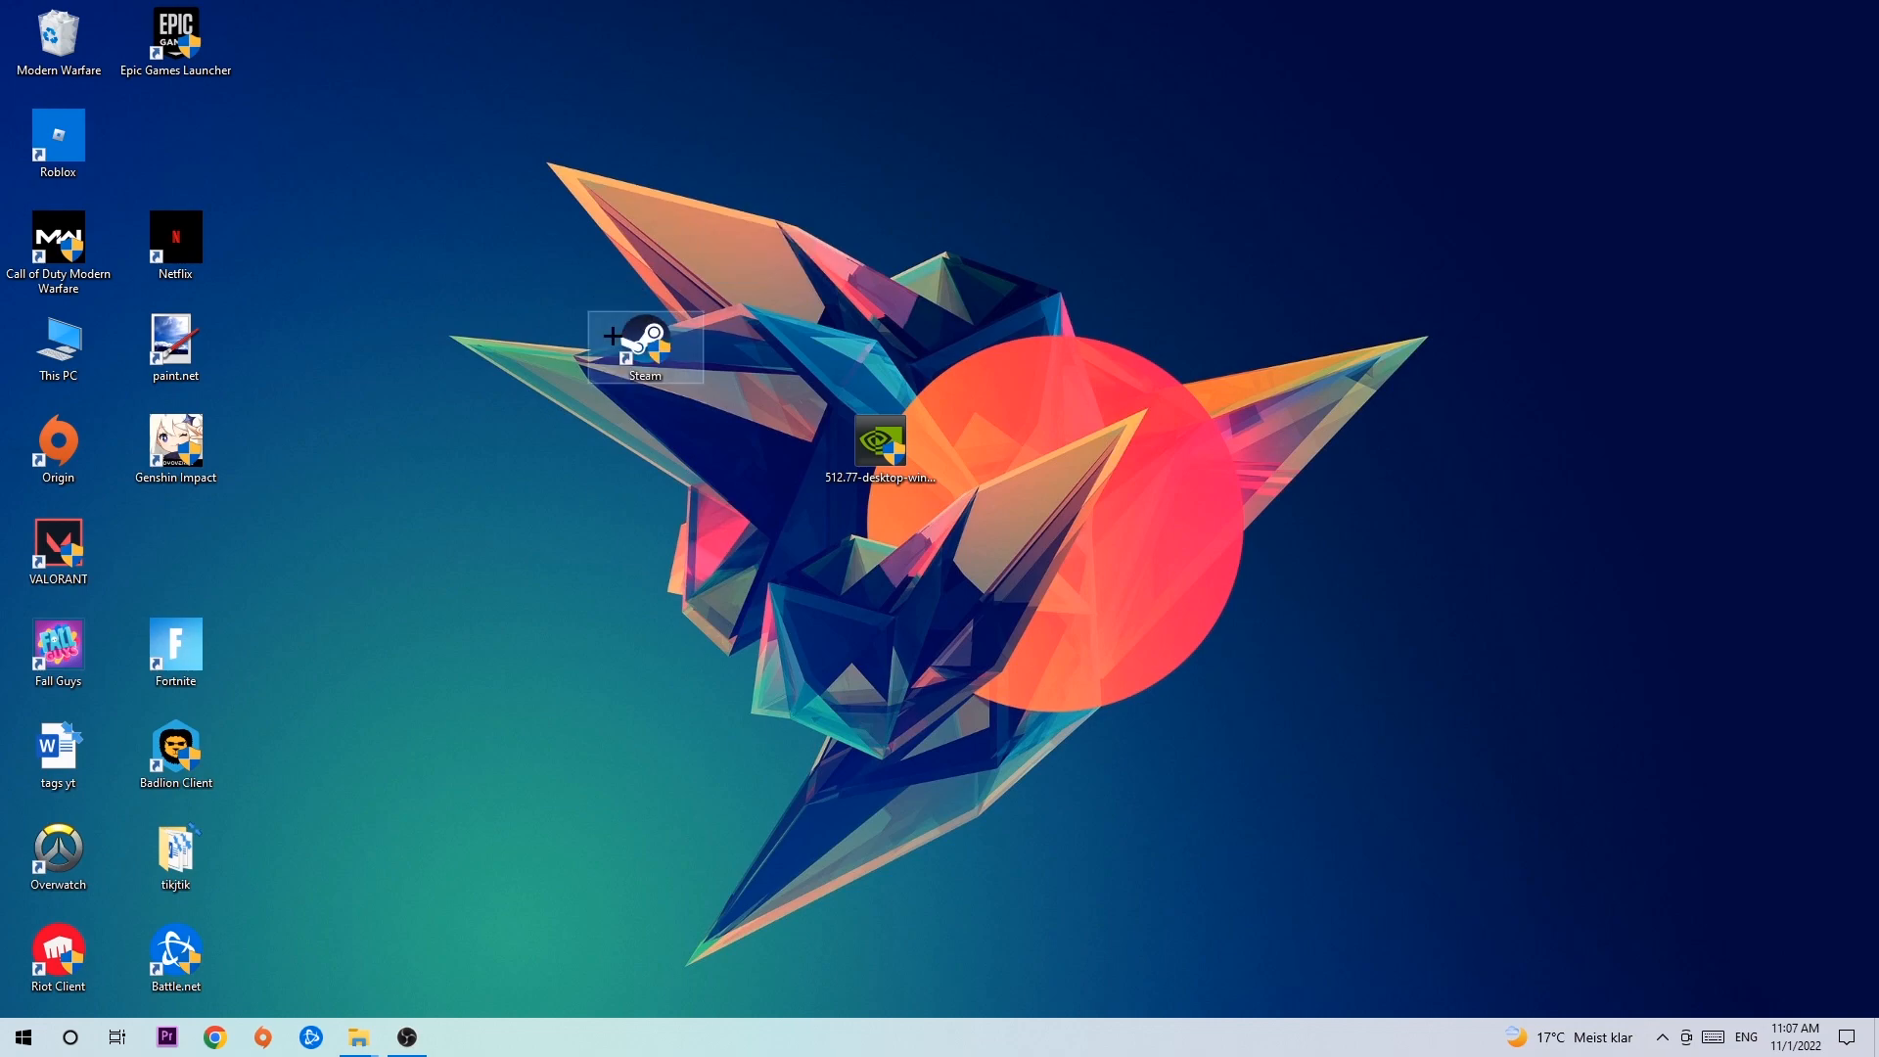
Step: Set the Steam shortcut to Windows 8 compatibility mode, run as administrator
right_click(644, 342)
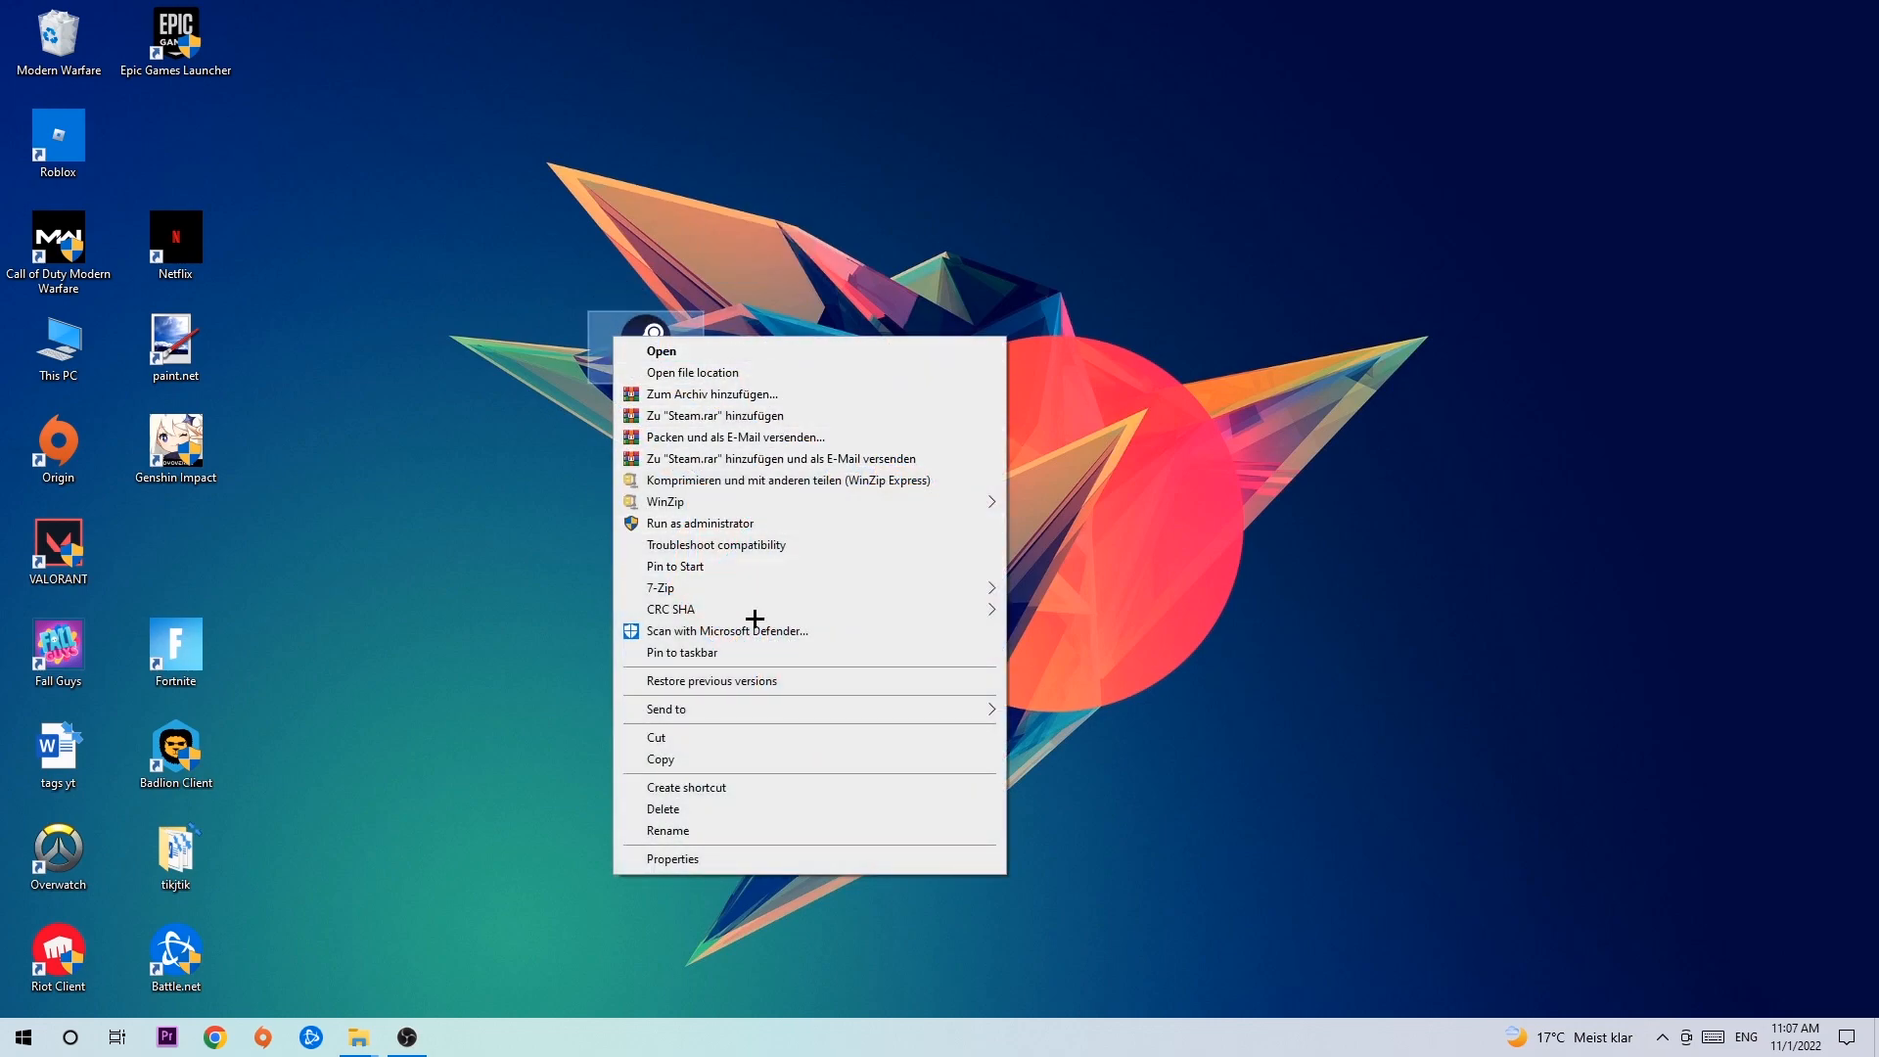
left_click(672, 859)
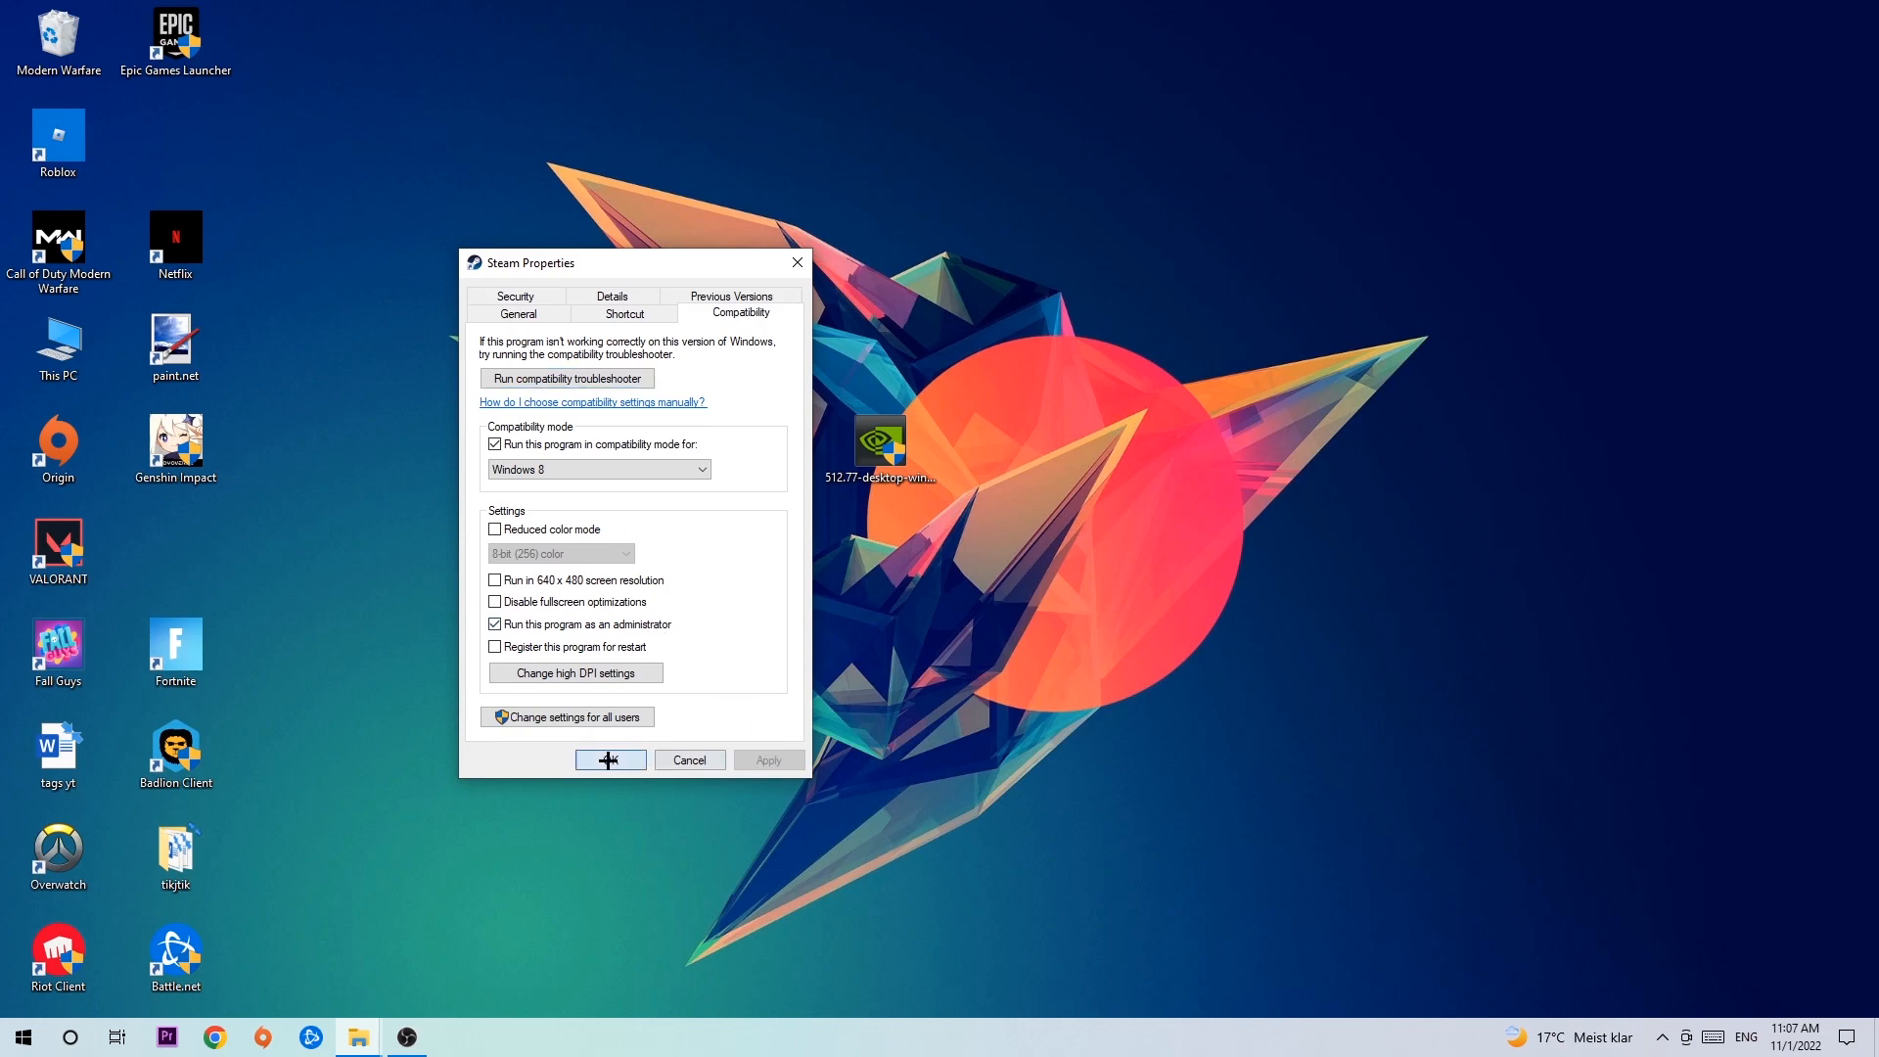
left_click(608, 759)
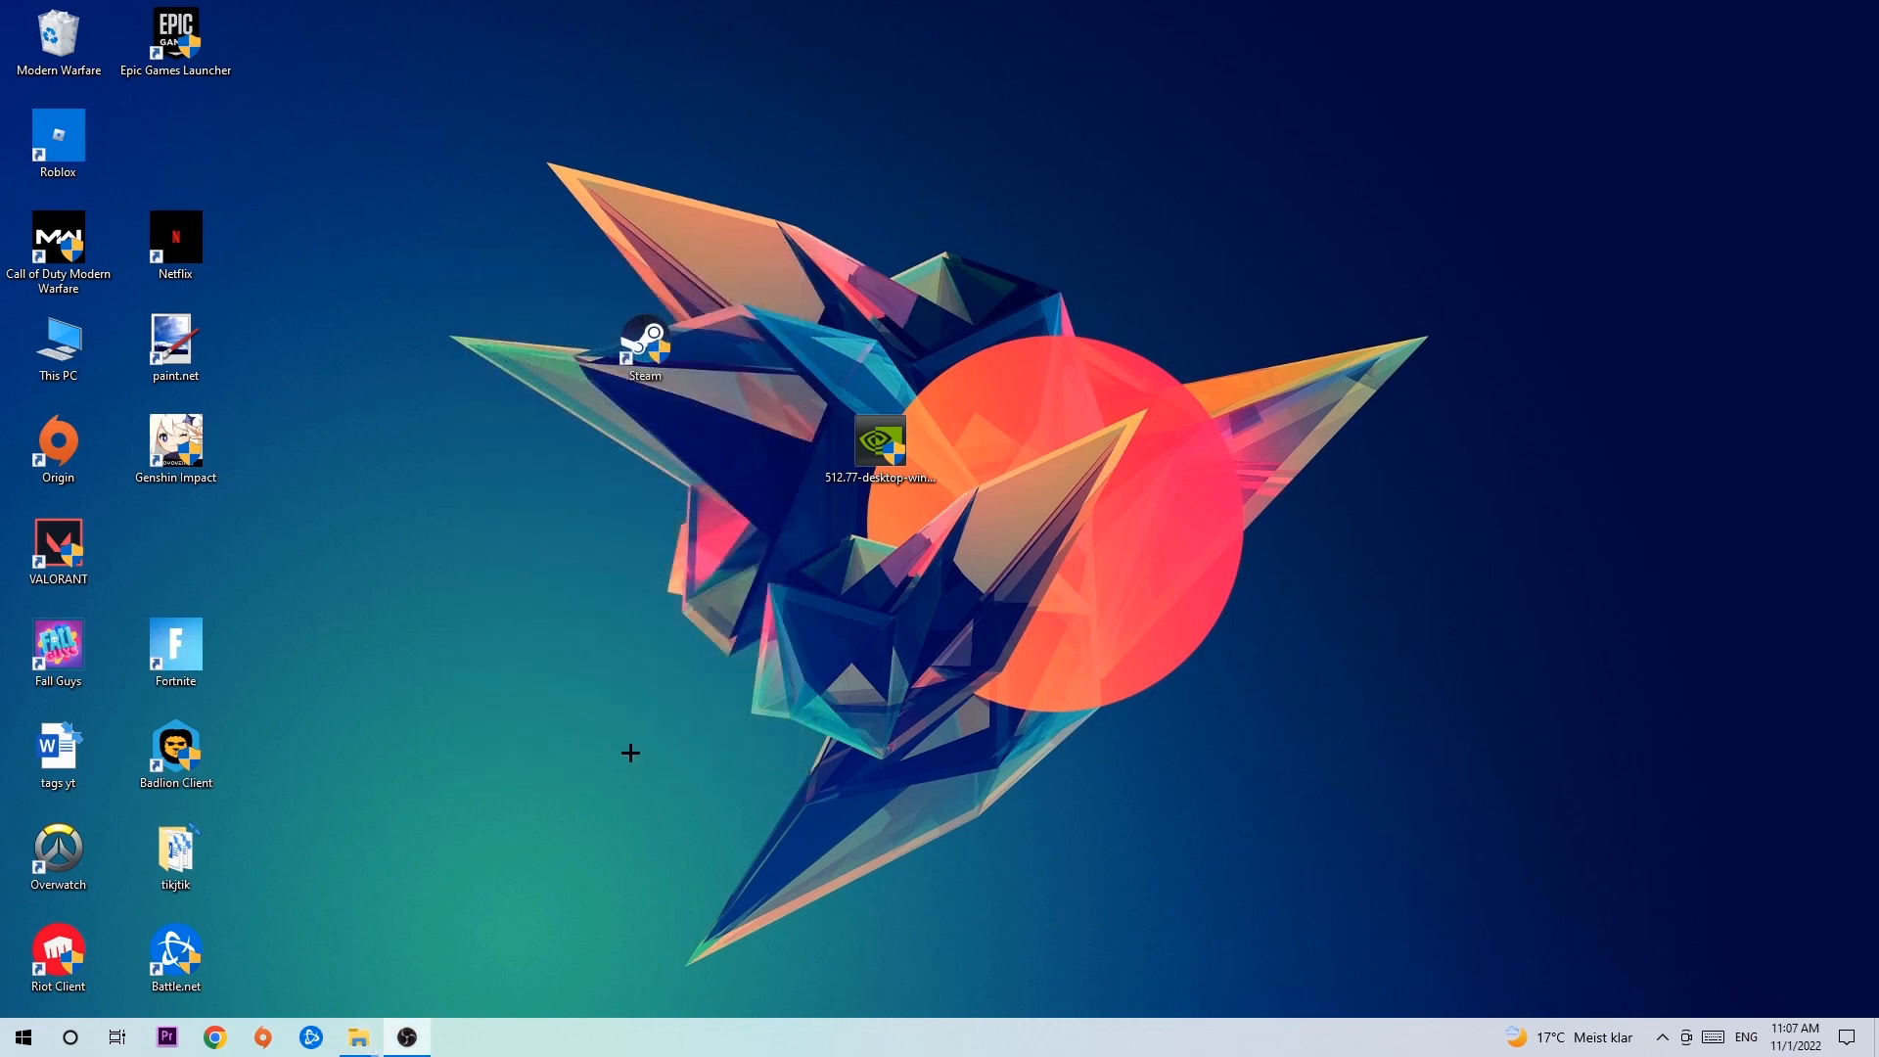
mouse_move(630, 612)
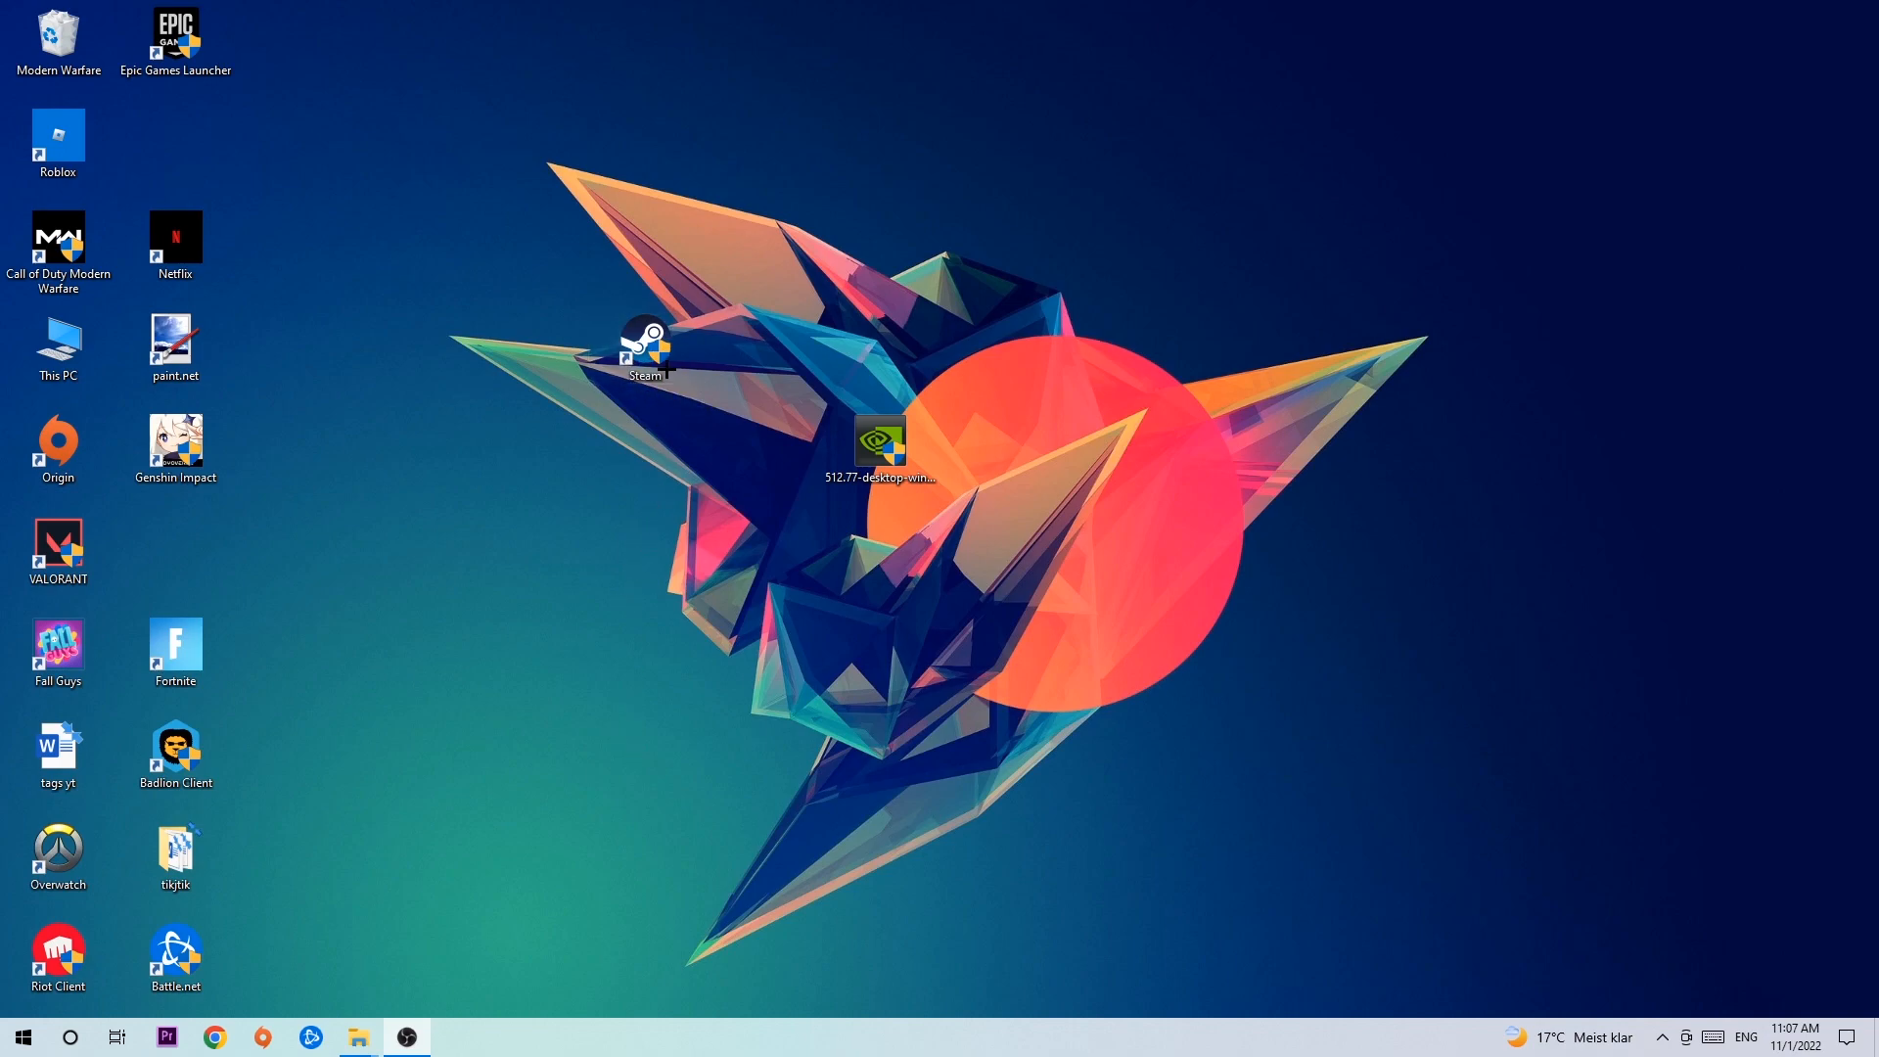
left_click(646, 348)
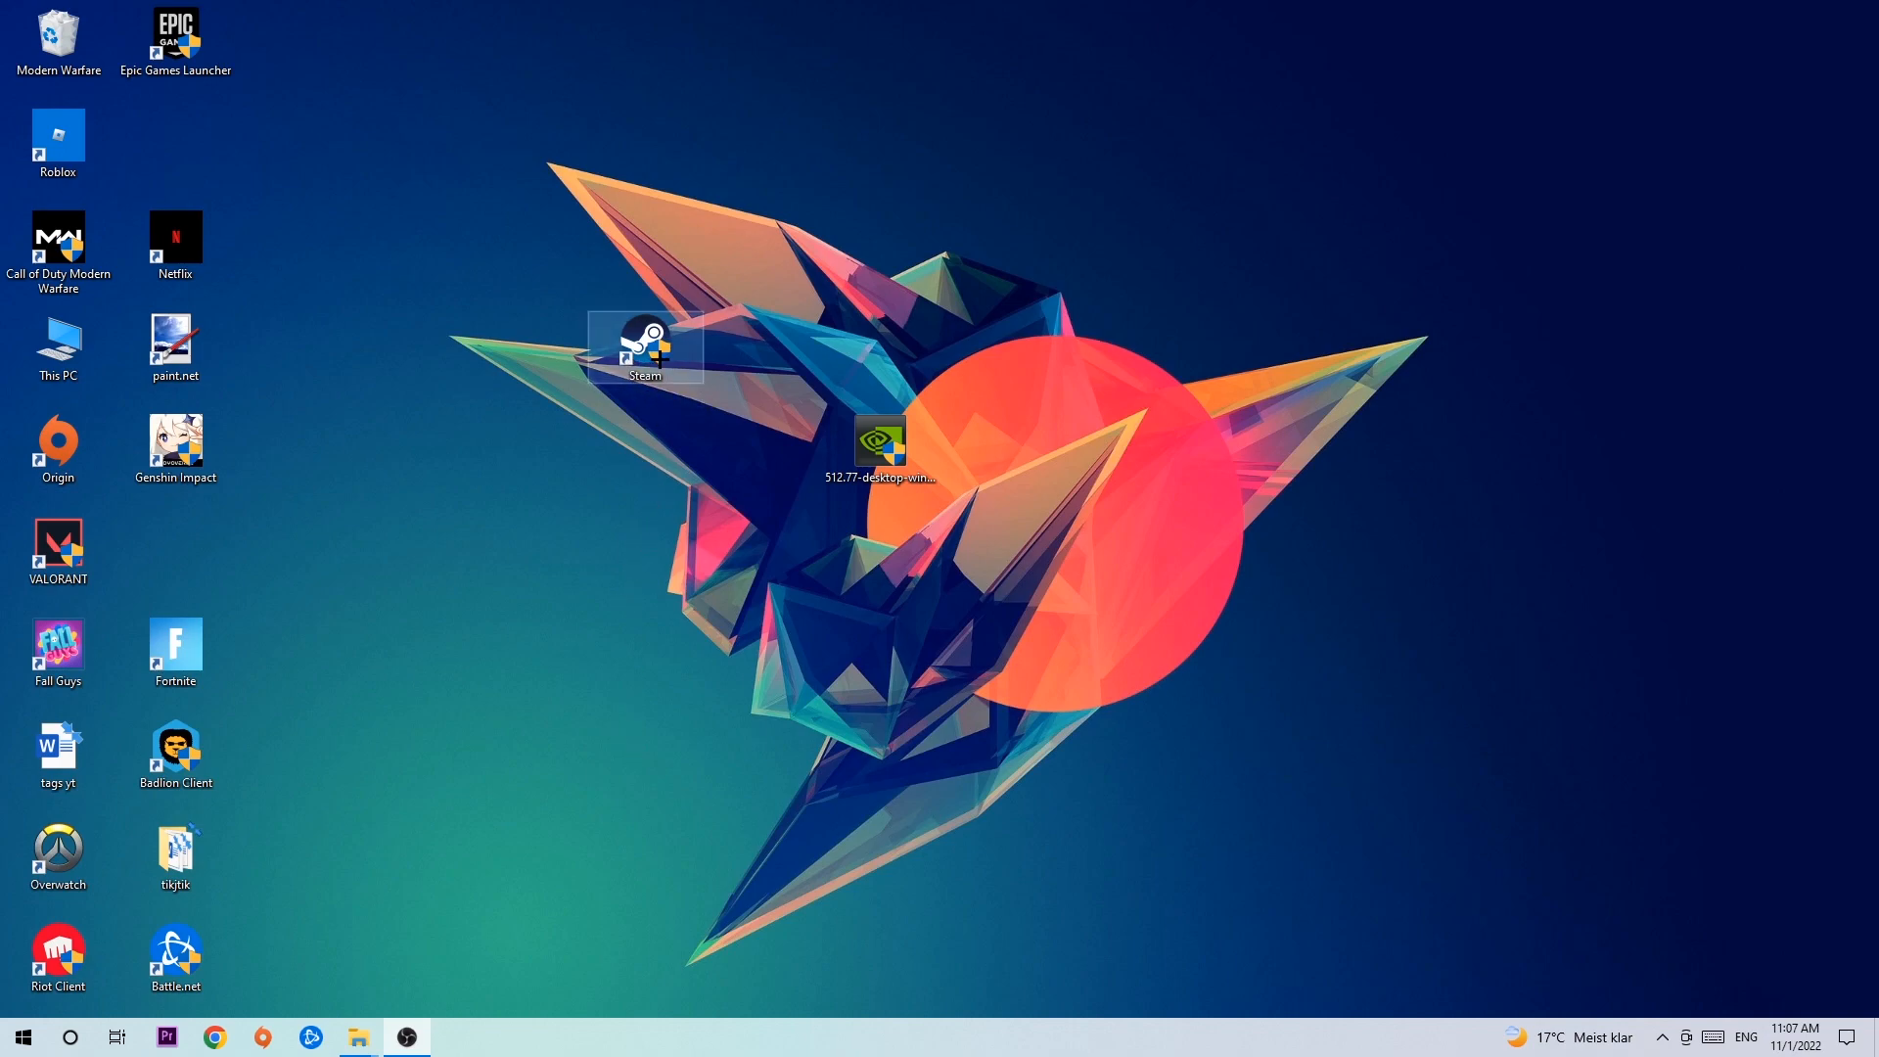